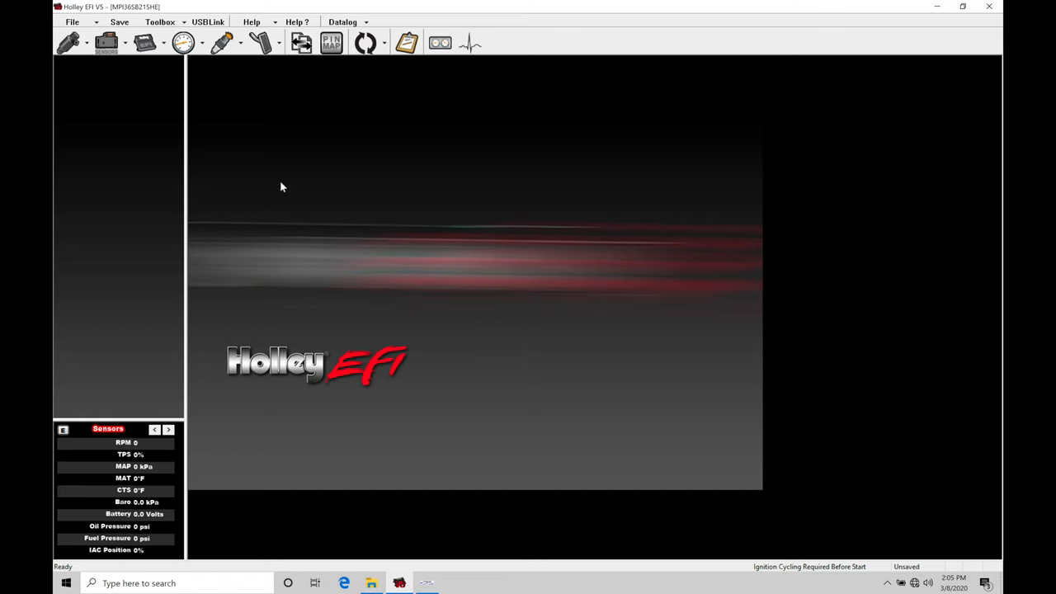
Choose Add Individual Config from the Toolbox menu
{"action": "left_click", "coordinate": [159, 22]}
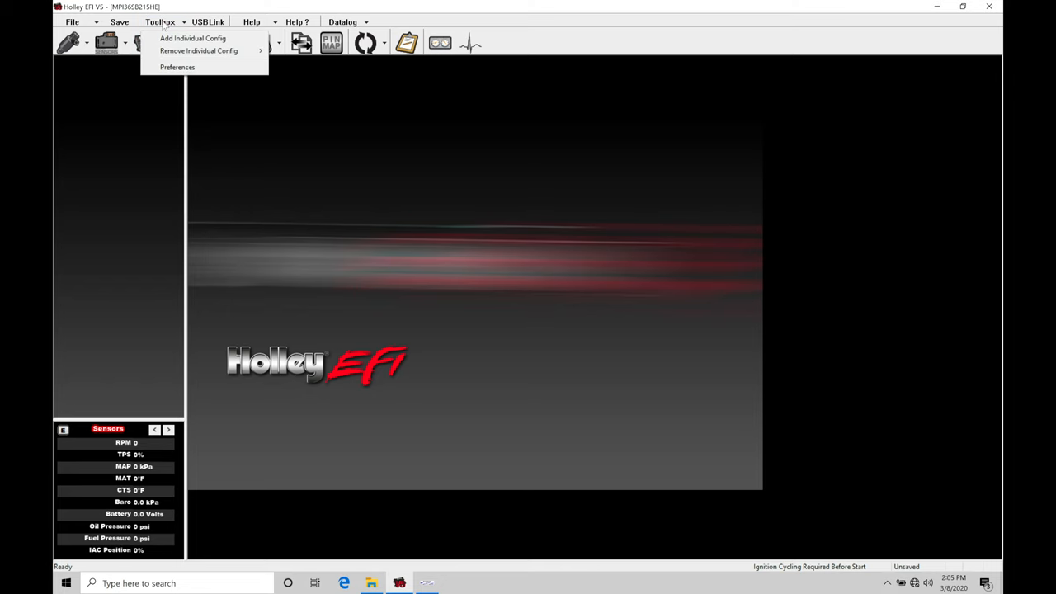
{"action": "left_click", "coordinate": [192, 38]}
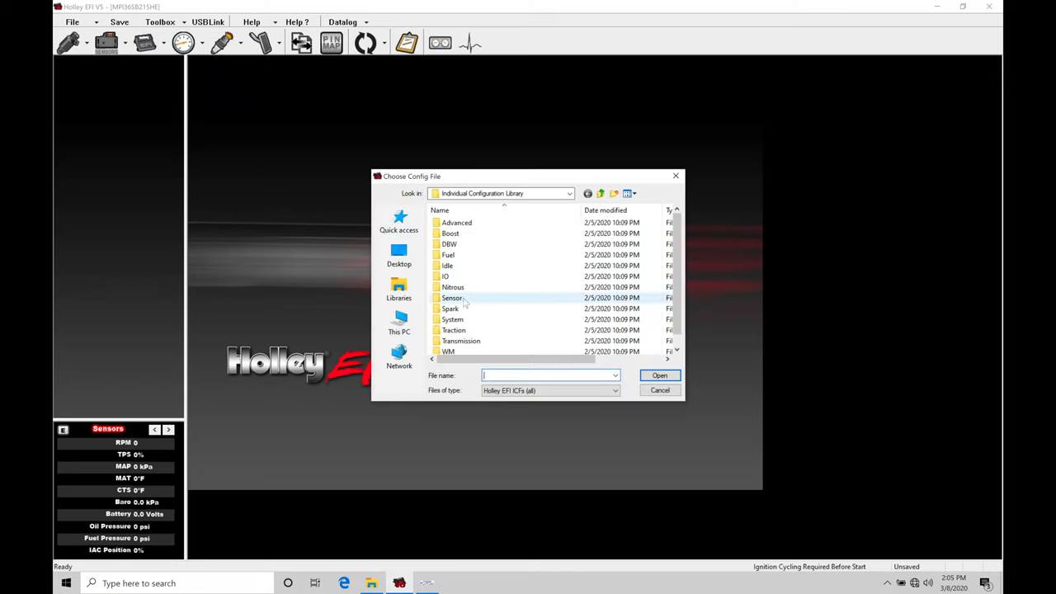
Load 'Base Config - Blank.transmission' from the Transmission library folder
{"action": "double_click", "coordinate": [460, 341]}
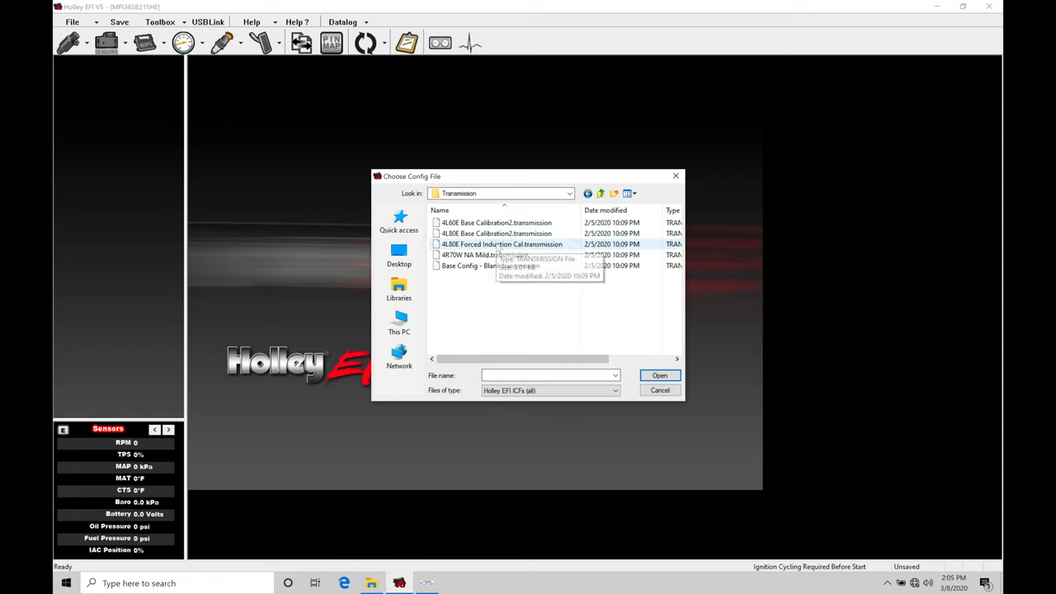
{"action": "mouse_move", "coordinate": [503, 244]}
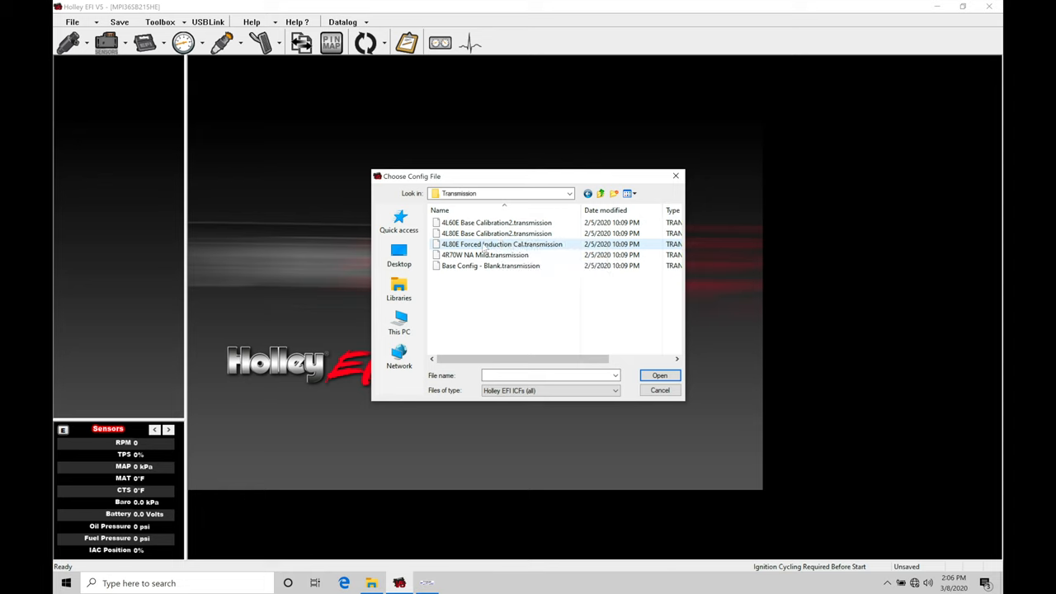
{"action": "mouse_move", "coordinate": [503, 244]}
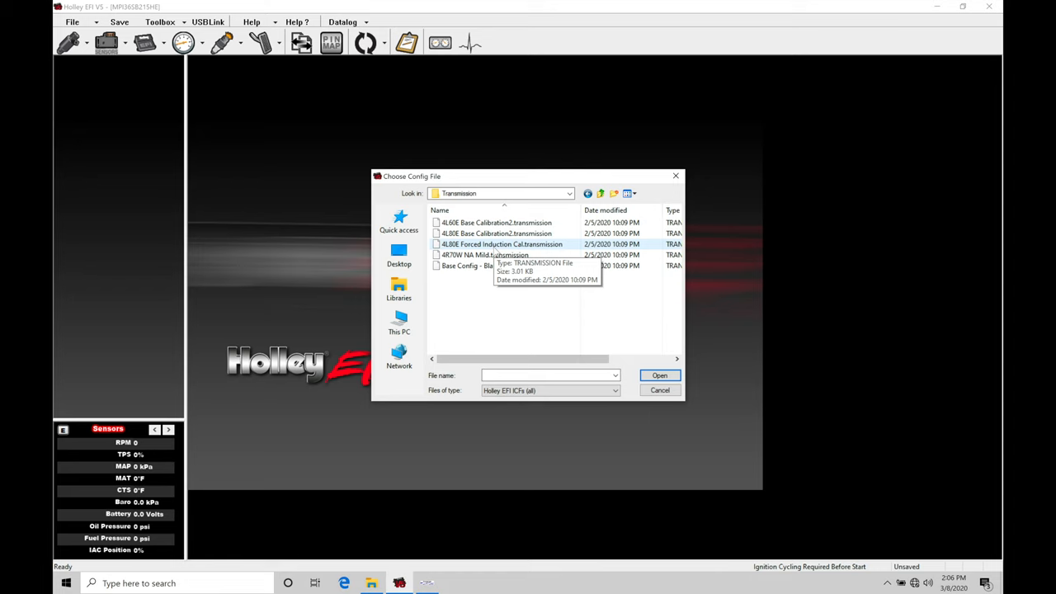
{"action": "left_click", "coordinate": [495, 233]}
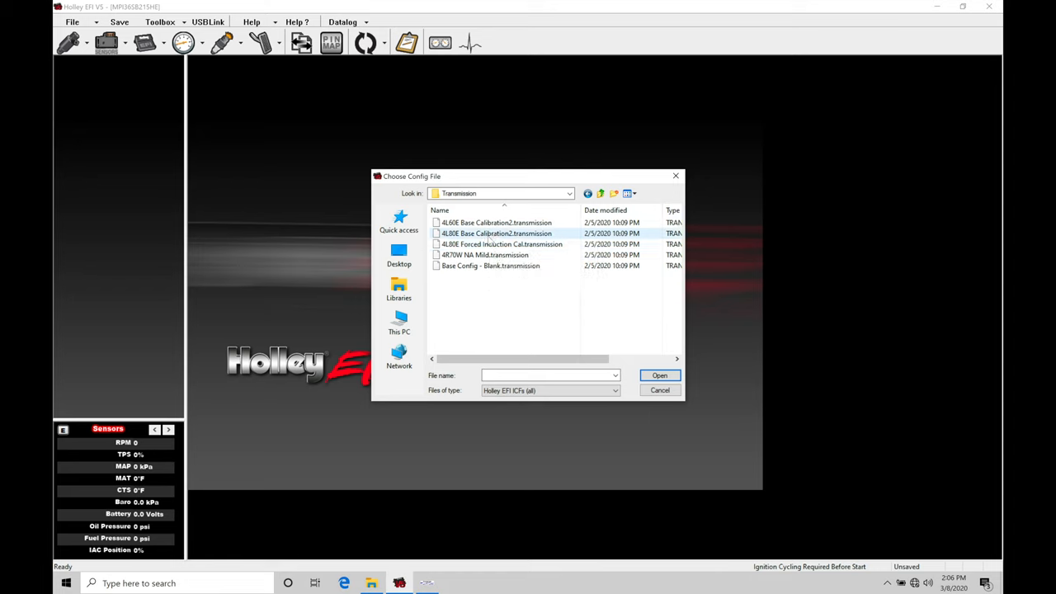
{"action": "mouse_move", "coordinate": [502, 244]}
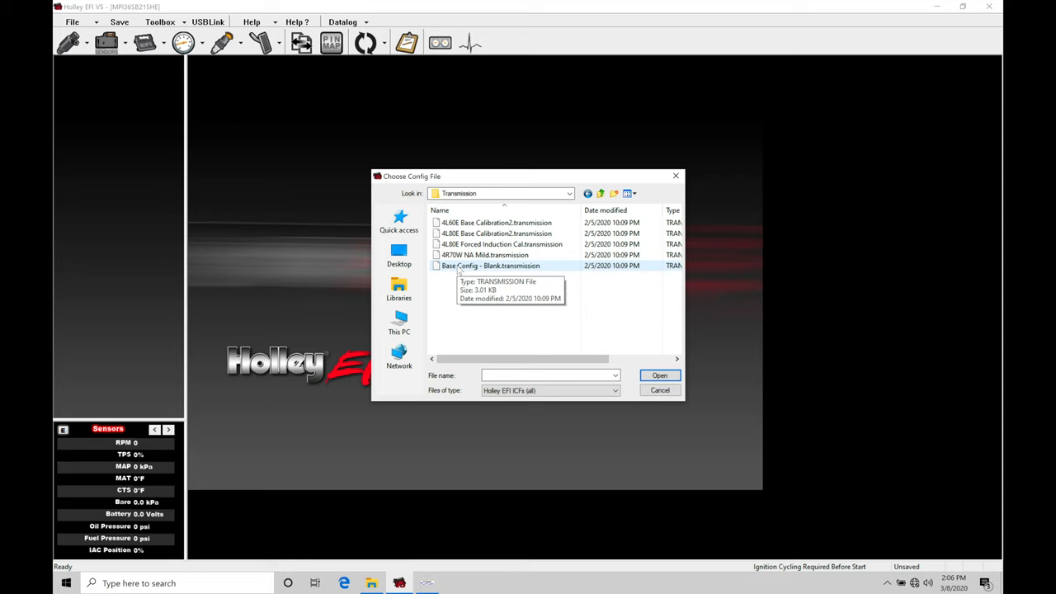
{"action": "left_click", "coordinate": [491, 265]}
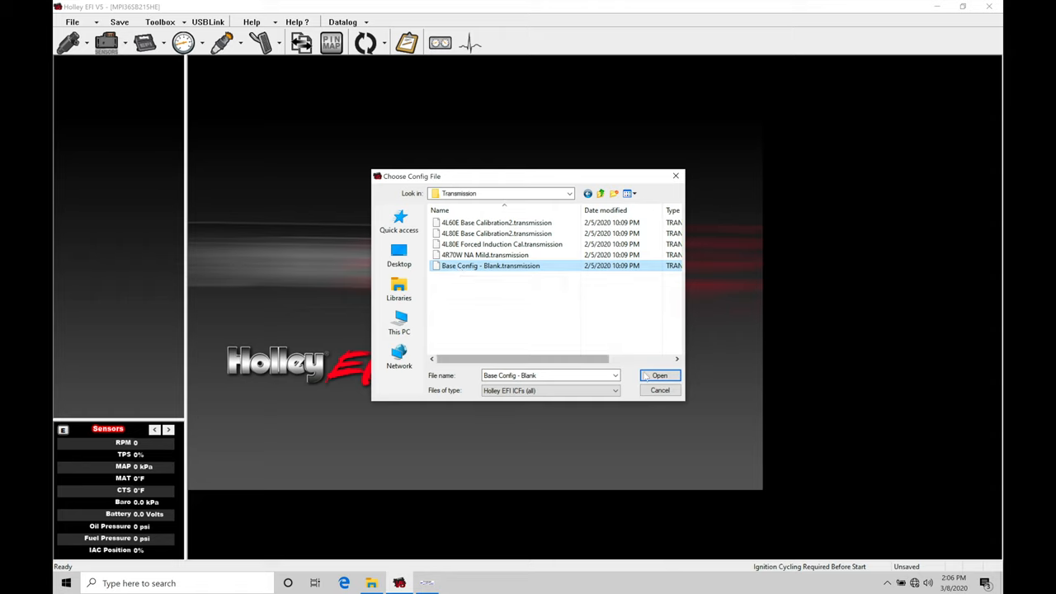
{"action": "left_click", "coordinate": [660, 376]}
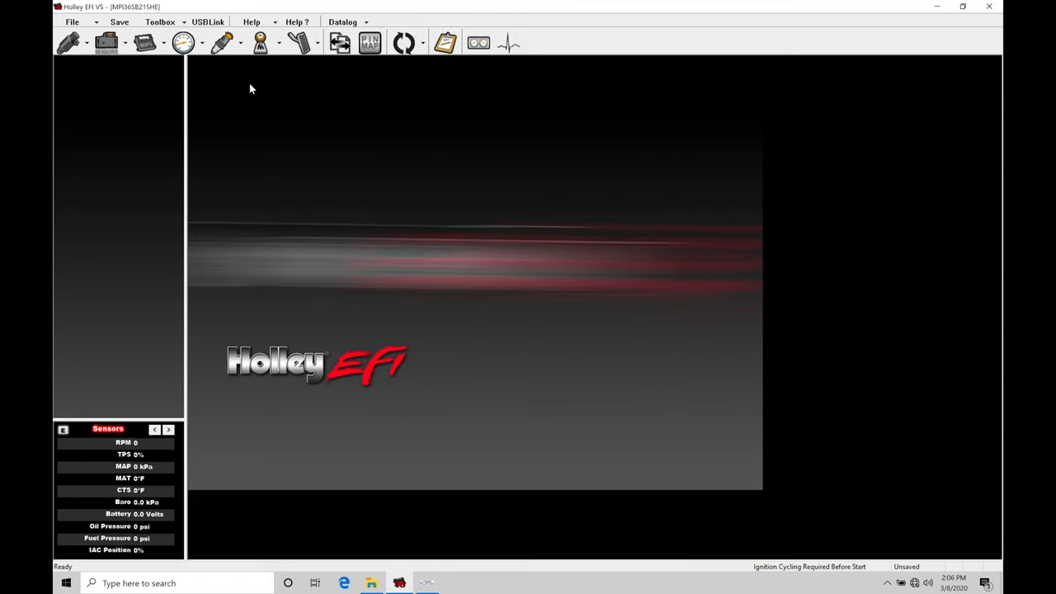
{"action": "mouse_move", "coordinate": [259, 43]}
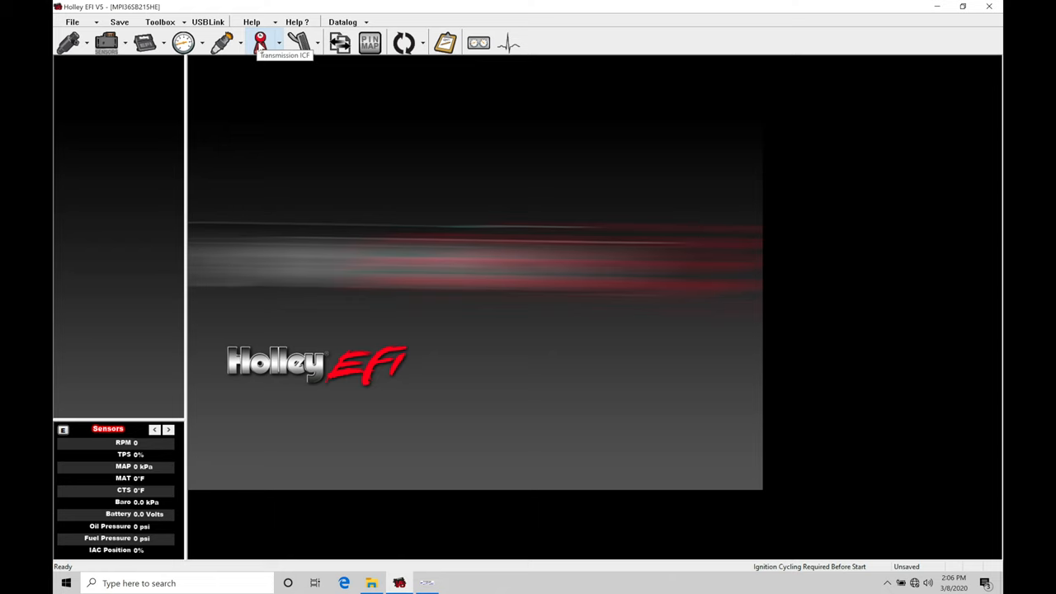
Show the Transmission Setup page via the new Transmission ICF toolbar icon
{"action": "left_click", "coordinate": [260, 43]}
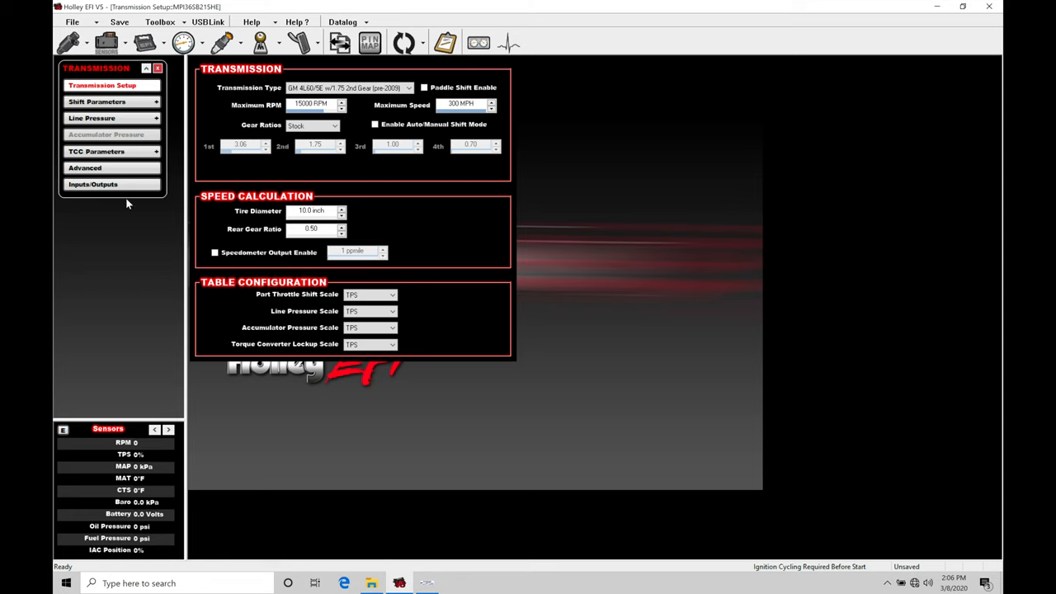
{"action": "mouse_move", "coordinate": [349, 119]}
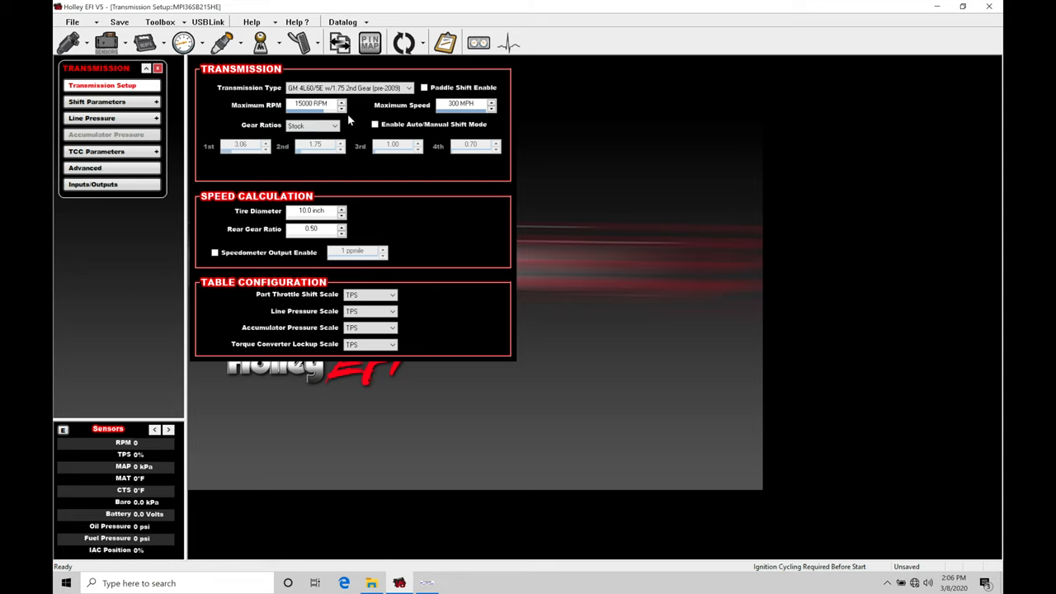
{"action": "mouse_move", "coordinate": [229, 239]}
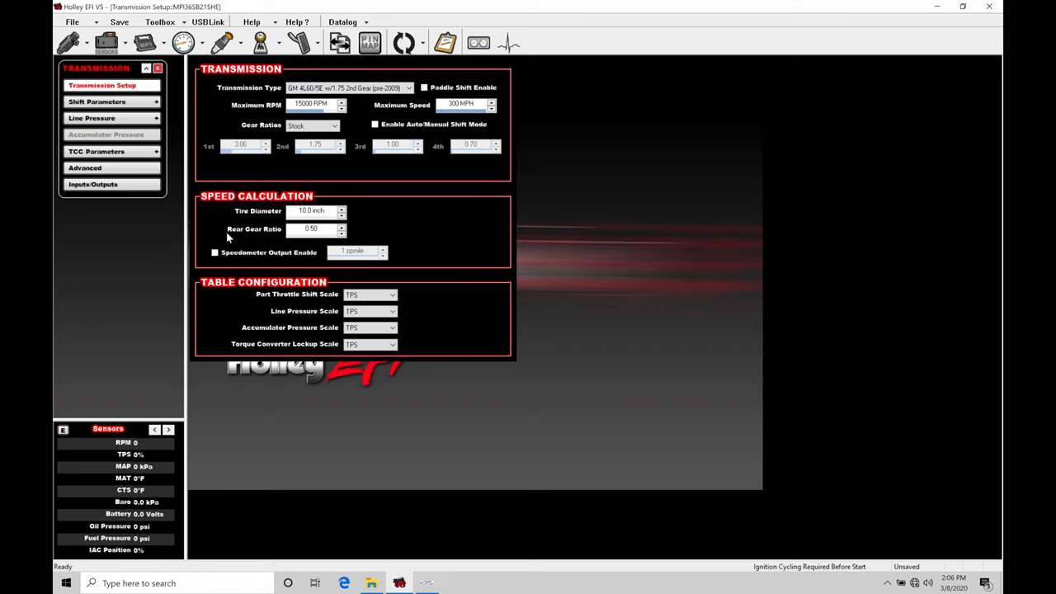
Review Shift, Line Pressure, TCC, Advanced and Inputs/Outputs pages, accepting the minimum TCC RPM
{"action": "left_click", "coordinate": [97, 102]}
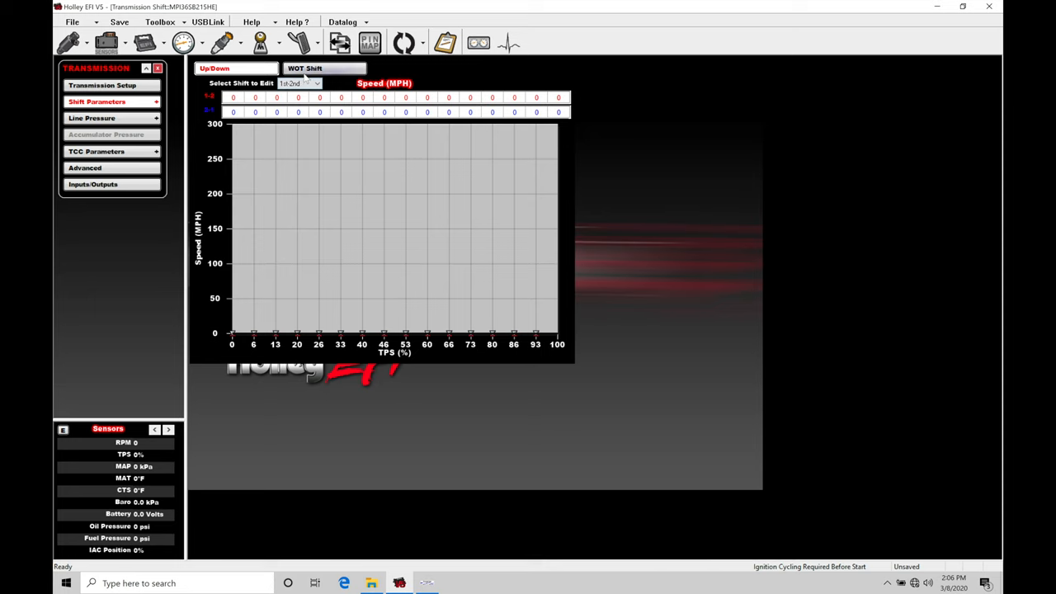
{"action": "left_click", "coordinate": [92, 118]}
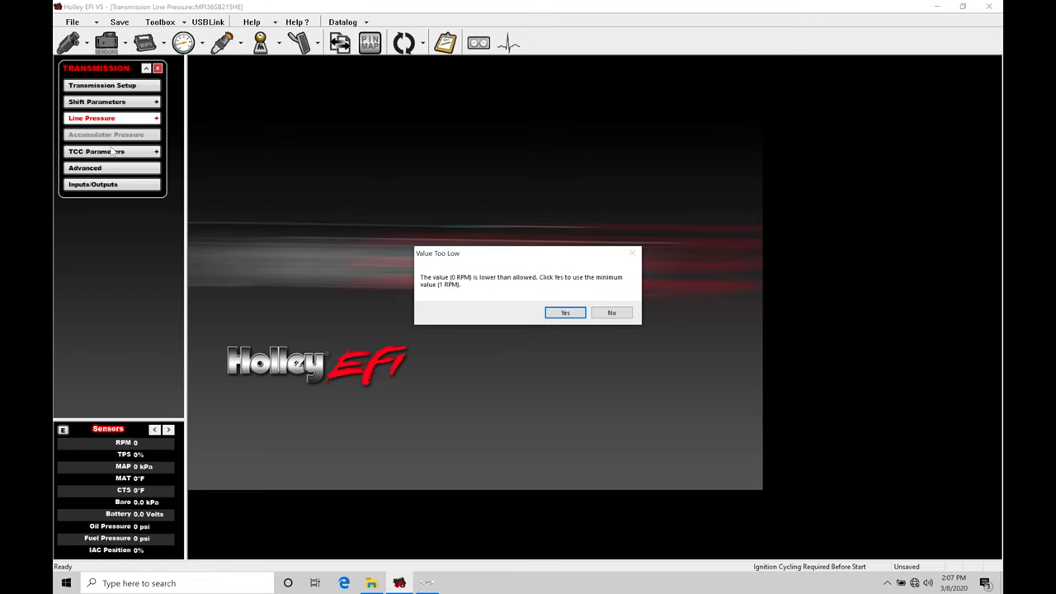
{"action": "left_click", "coordinate": [565, 312]}
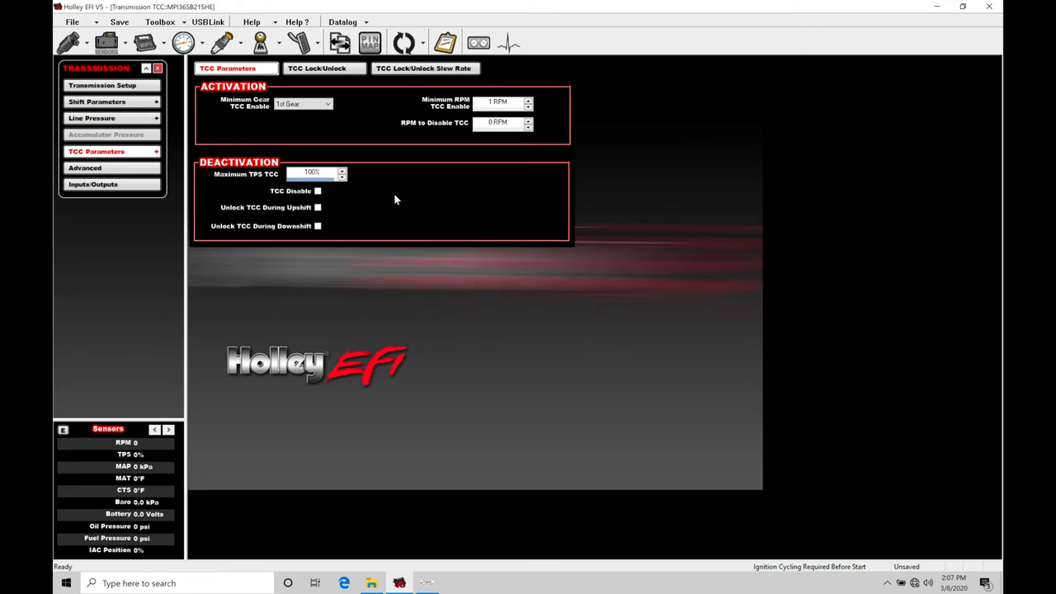
{"action": "left_click", "coordinate": [85, 168]}
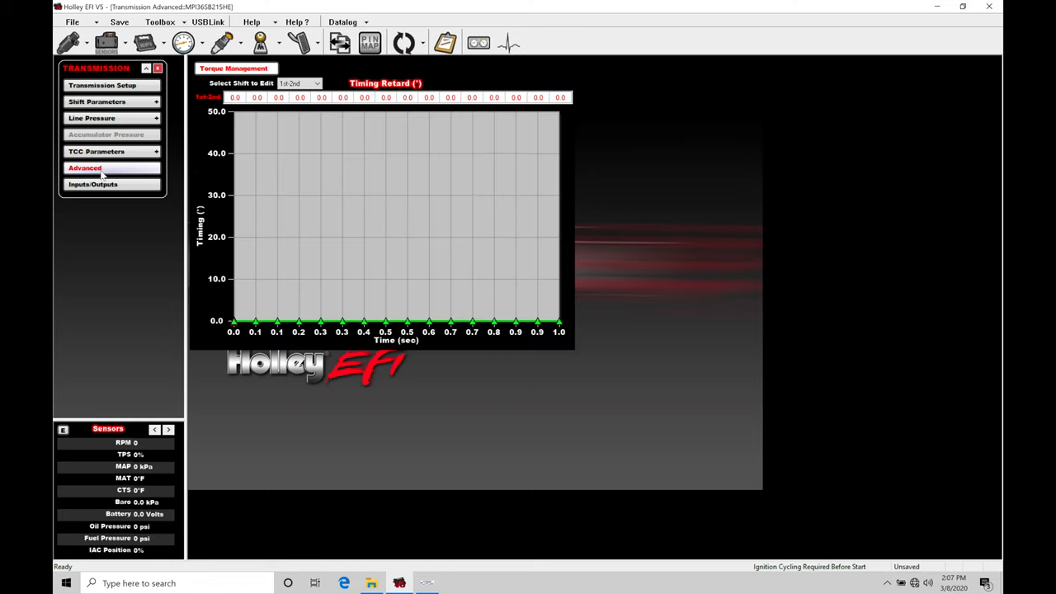
{"action": "mouse_move", "coordinate": [142, 233]}
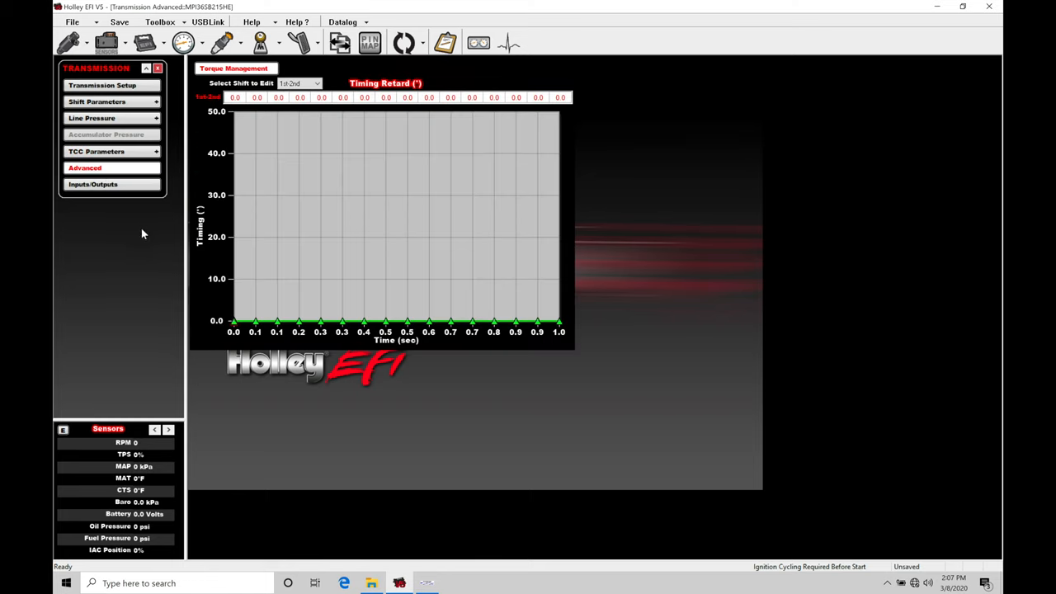
{"action": "left_click", "coordinate": [93, 184]}
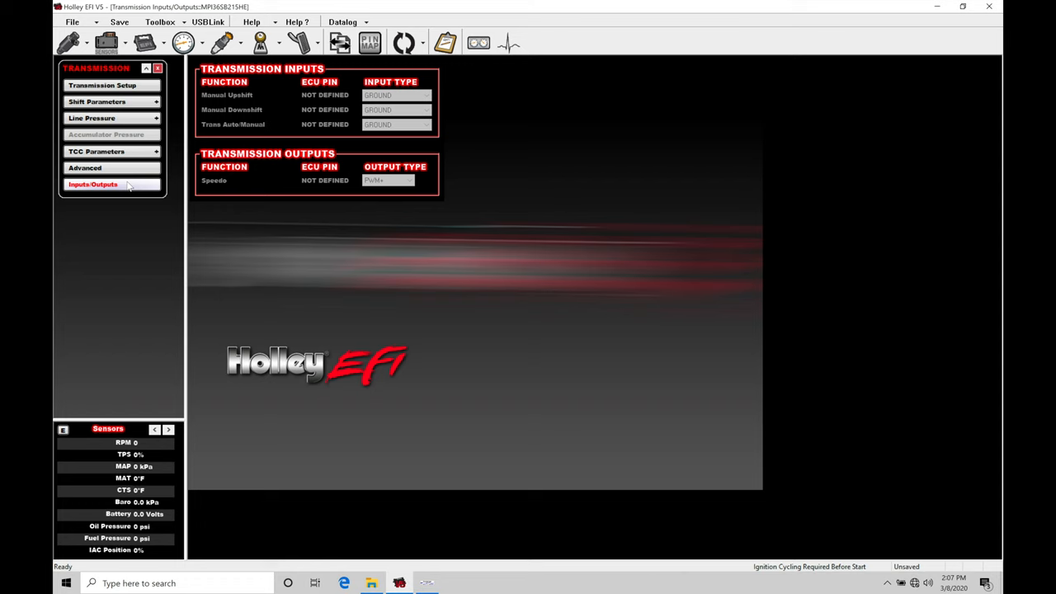
{"action": "left_click", "coordinate": [102, 86]}
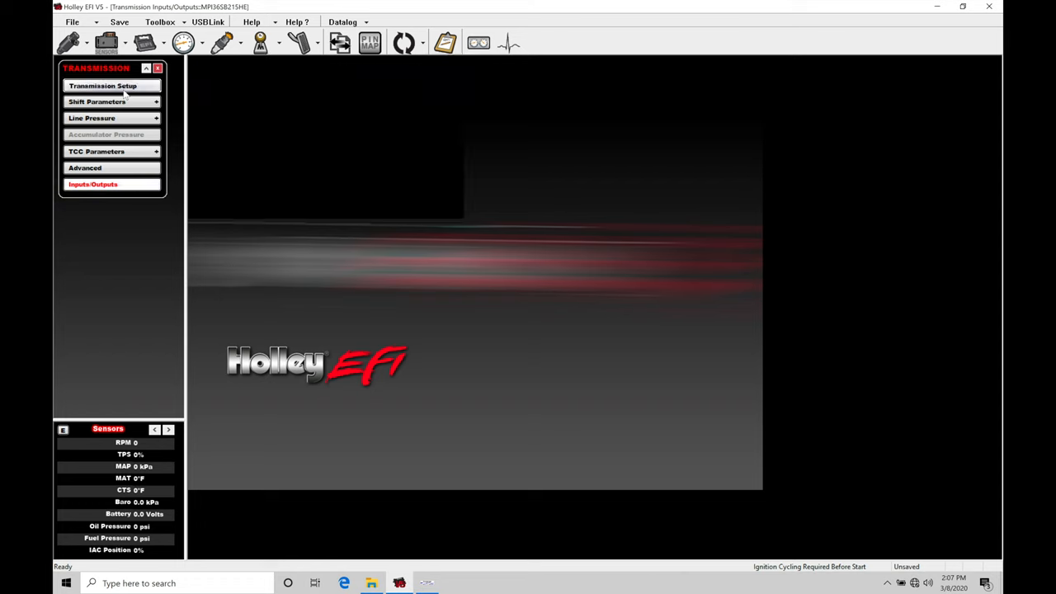
{"action": "left_click", "coordinate": [103, 85]}
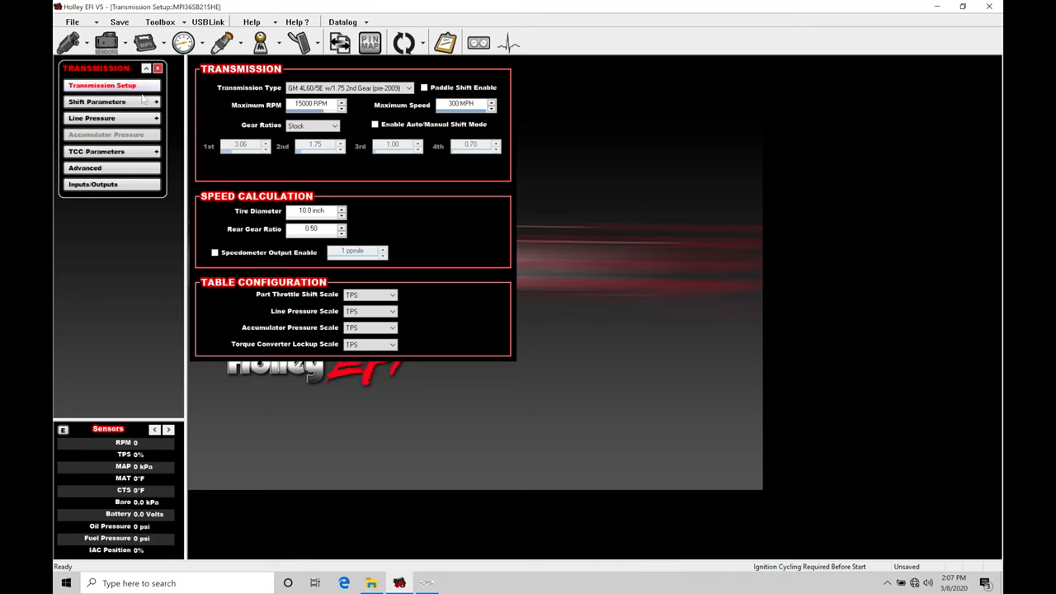
Set the Transmission Type to GM 4L70E (2009+)
{"action": "left_click", "coordinate": [408, 87]}
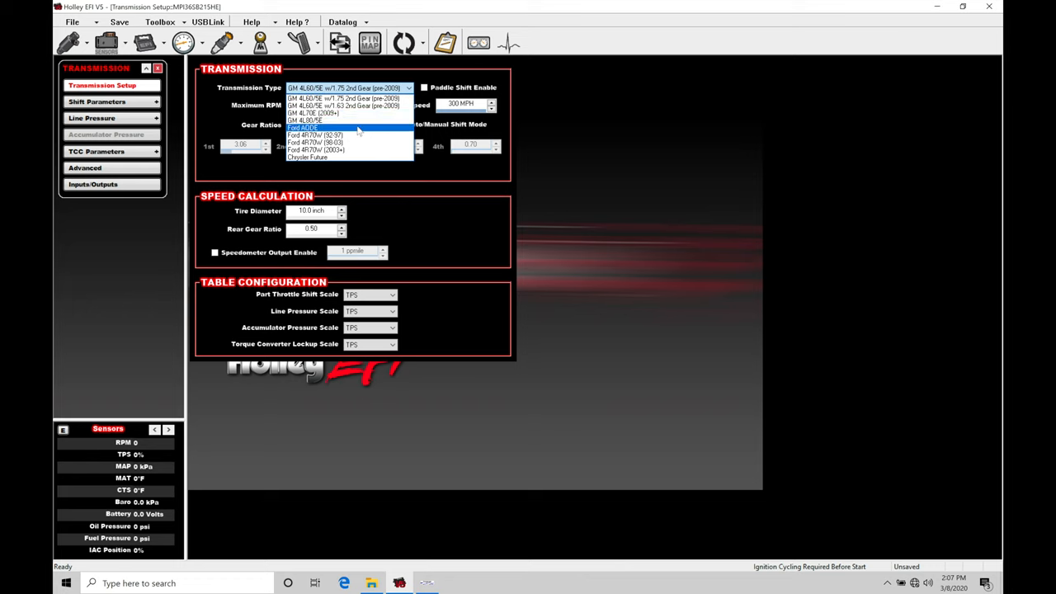
{"action": "mouse_move", "coordinate": [347, 120]}
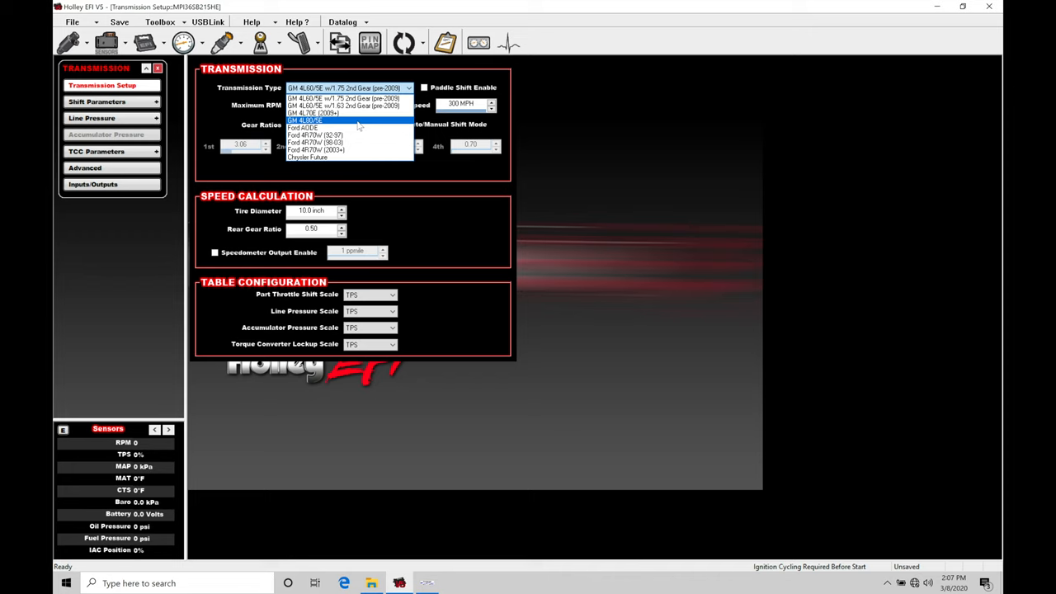
{"action": "mouse_move", "coordinate": [352, 143]}
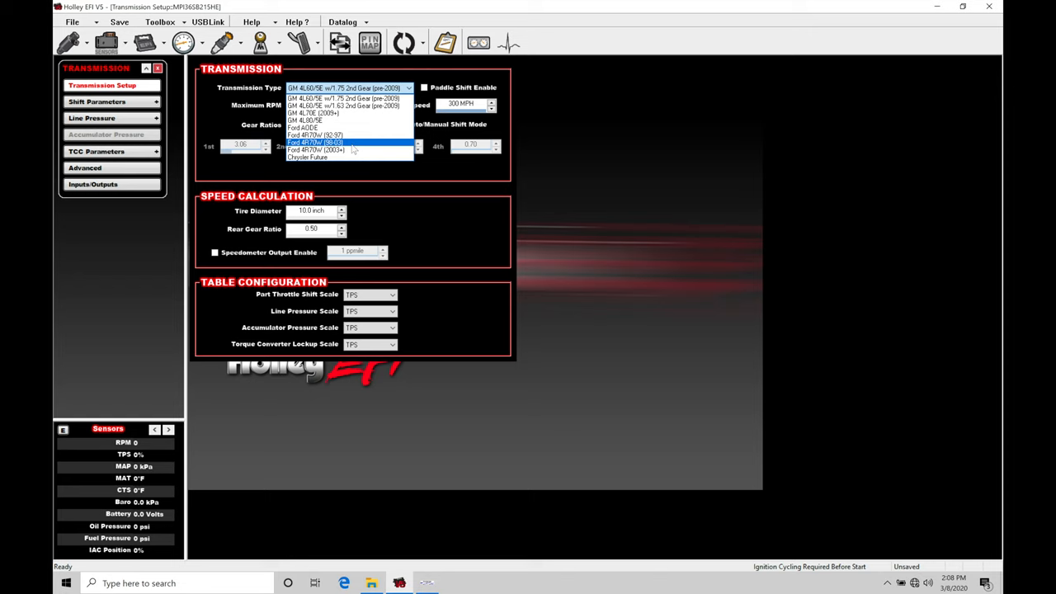
{"action": "mouse_move", "coordinate": [350, 120]}
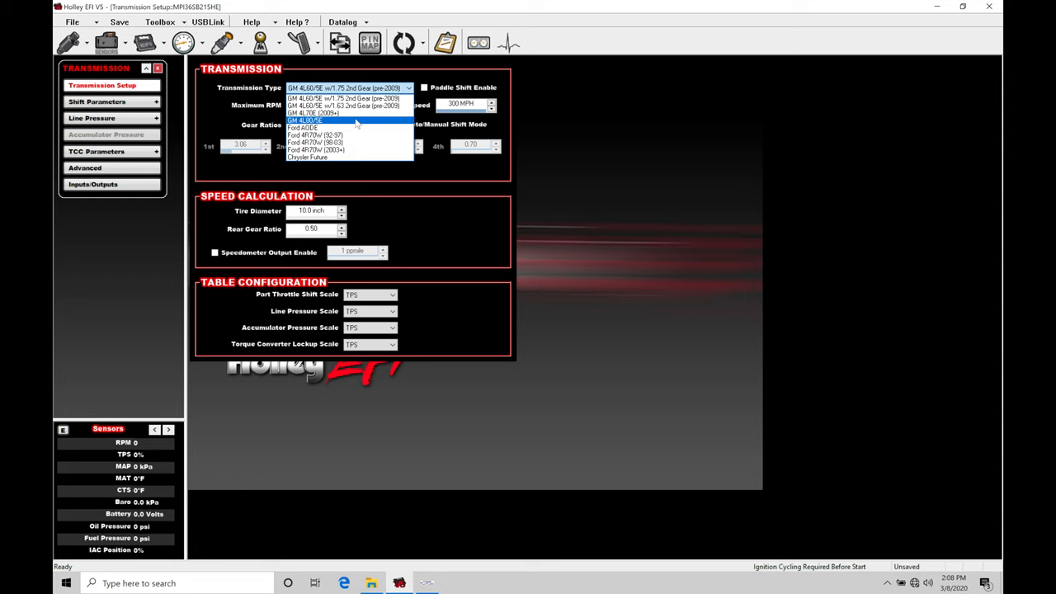
{"action": "mouse_move", "coordinate": [346, 113]}
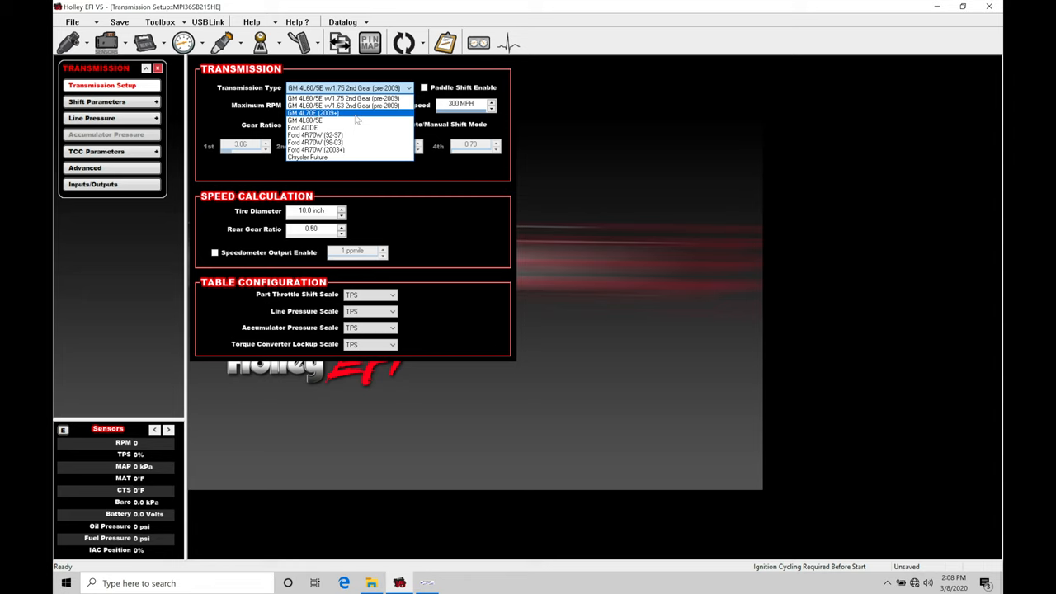
{"action": "mouse_move", "coordinate": [351, 120]}
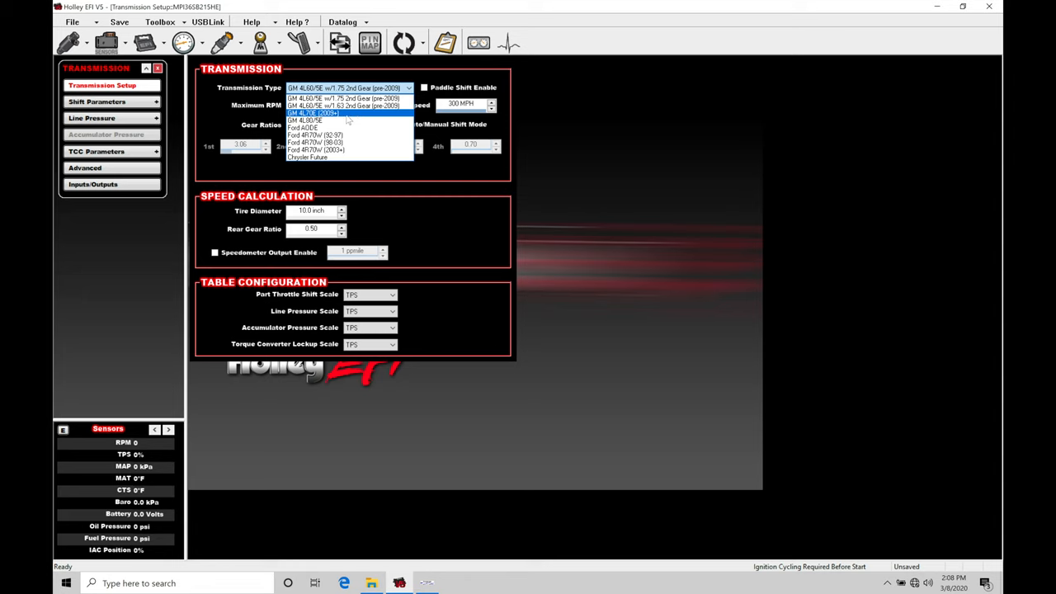
{"action": "left_click", "coordinate": [318, 113]}
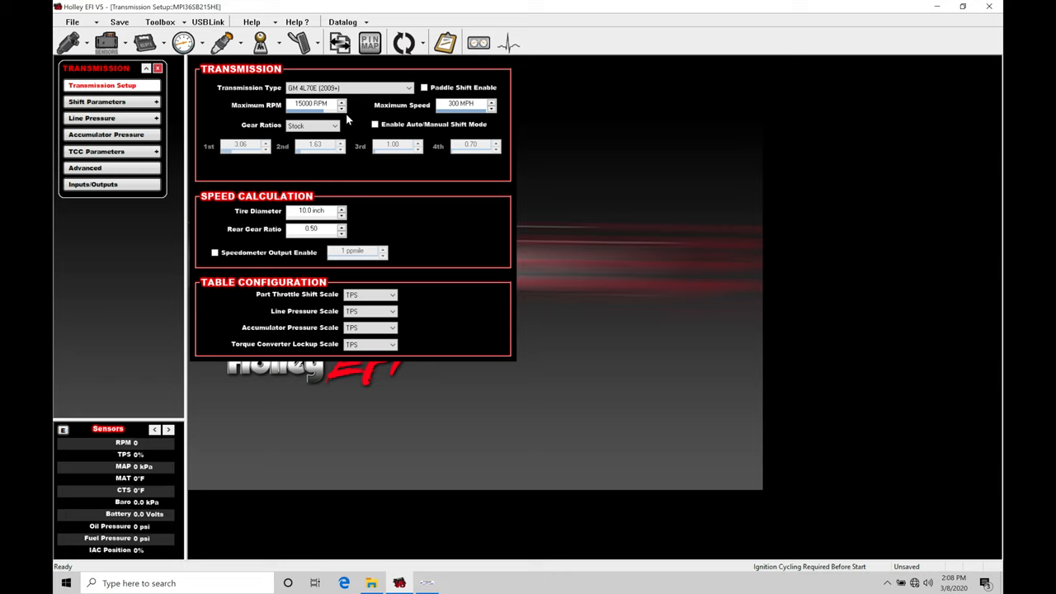
{"action": "mouse_move", "coordinate": [373, 122]}
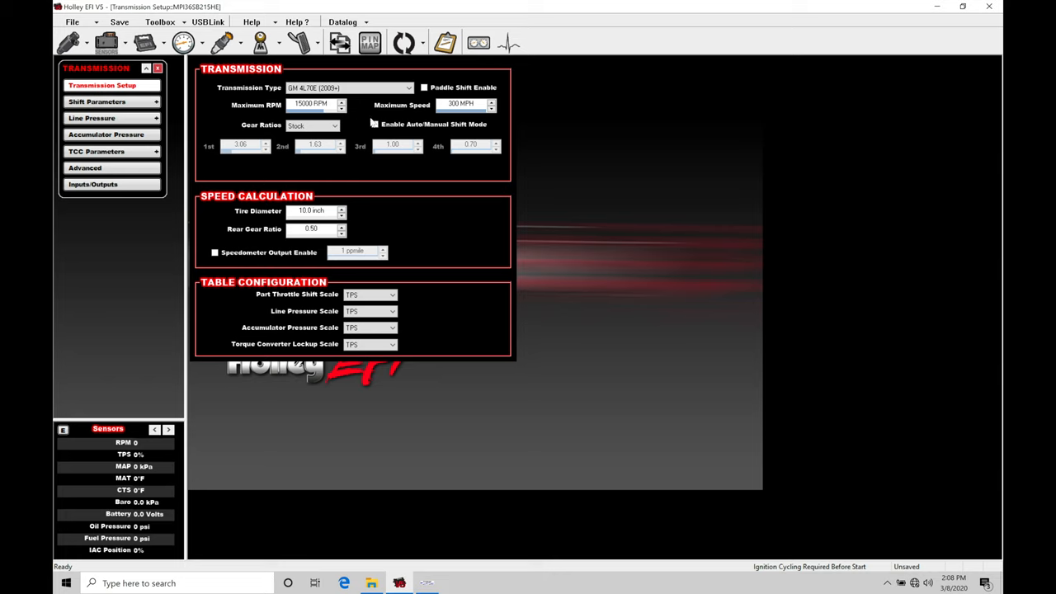